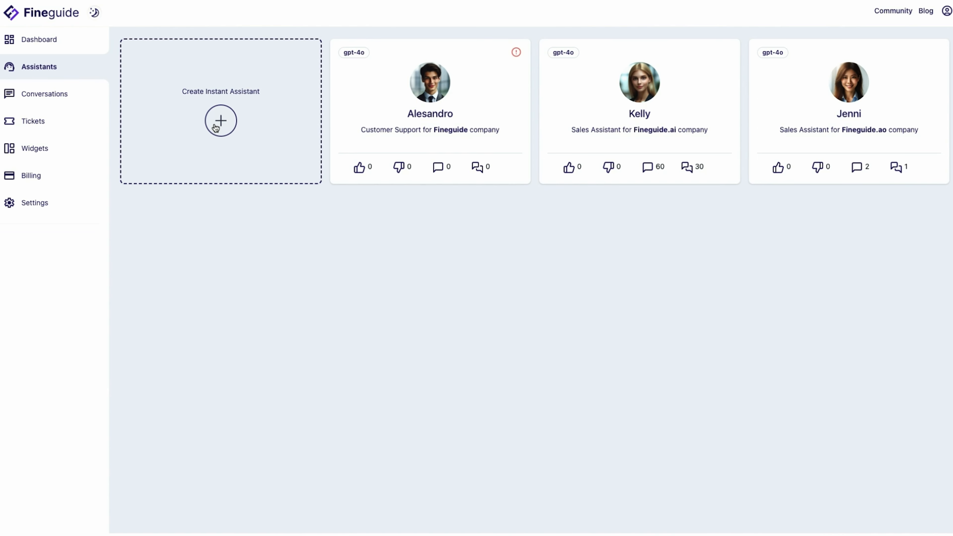
# Create an instant assistant named Roger for the company Fineguide
pyautogui.click(220, 120)
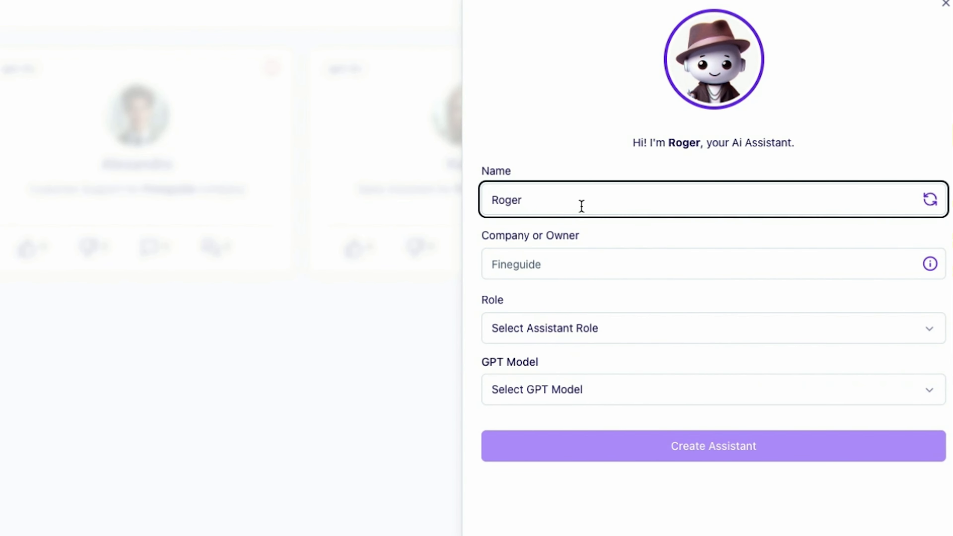
pyautogui.click(712, 328)
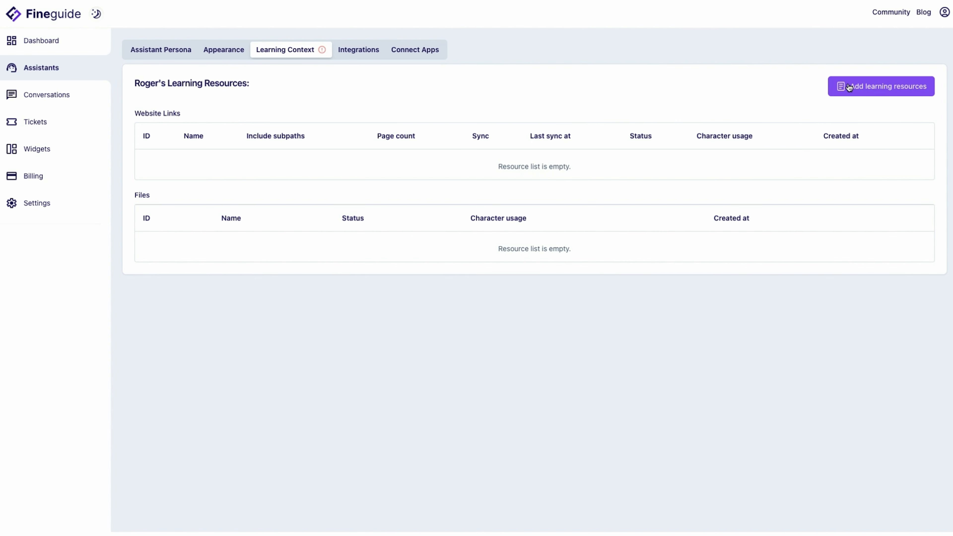
# Add the Fineguide website link as a learning resource for Roger
pyautogui.click(879, 86)
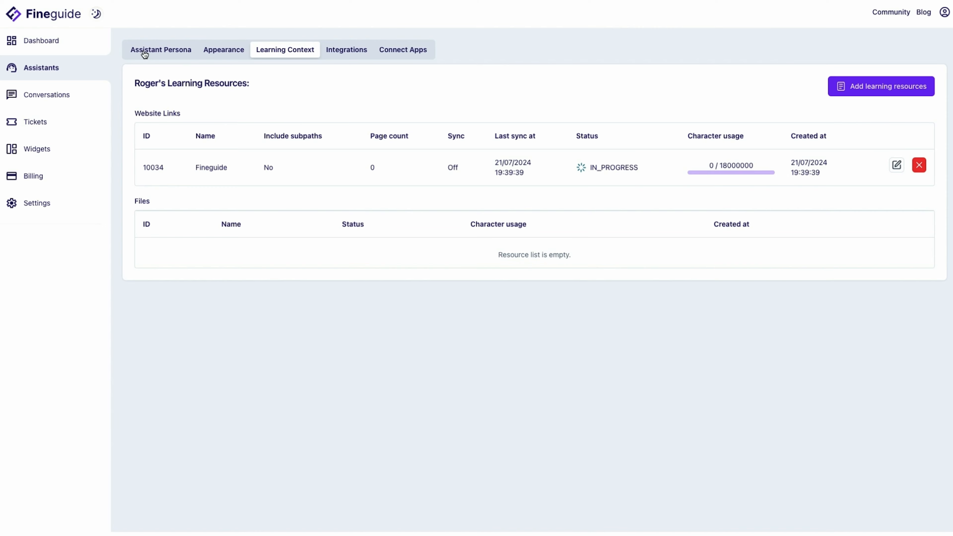
# In Roger's persona settings, try the Generic Bot role but keep Customer Support
pyautogui.click(160, 49)
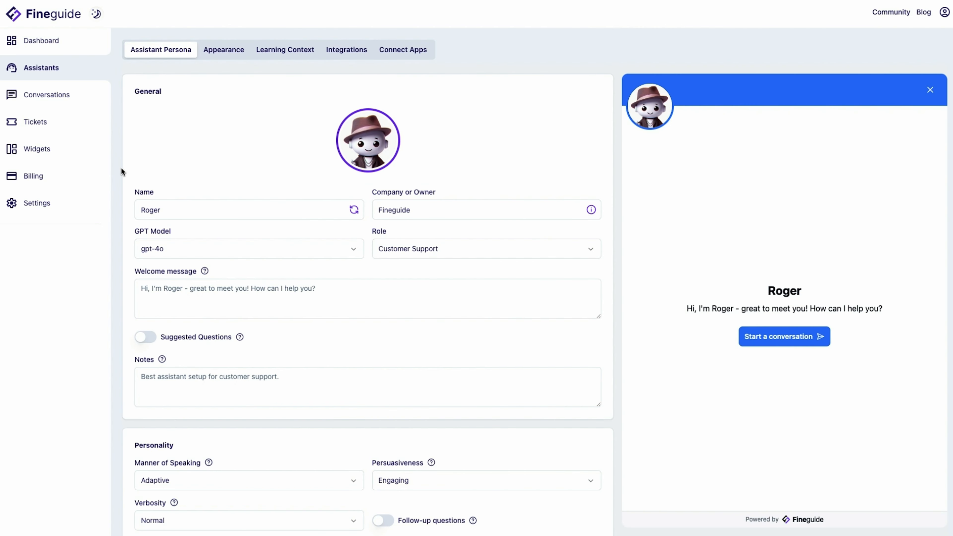
pyautogui.moveTo(118, 310)
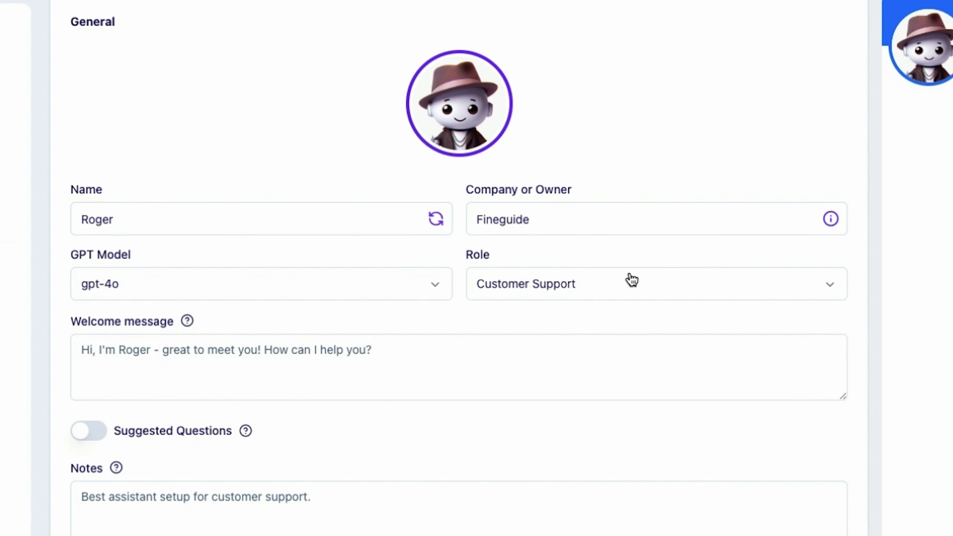
pyautogui.click(655, 284)
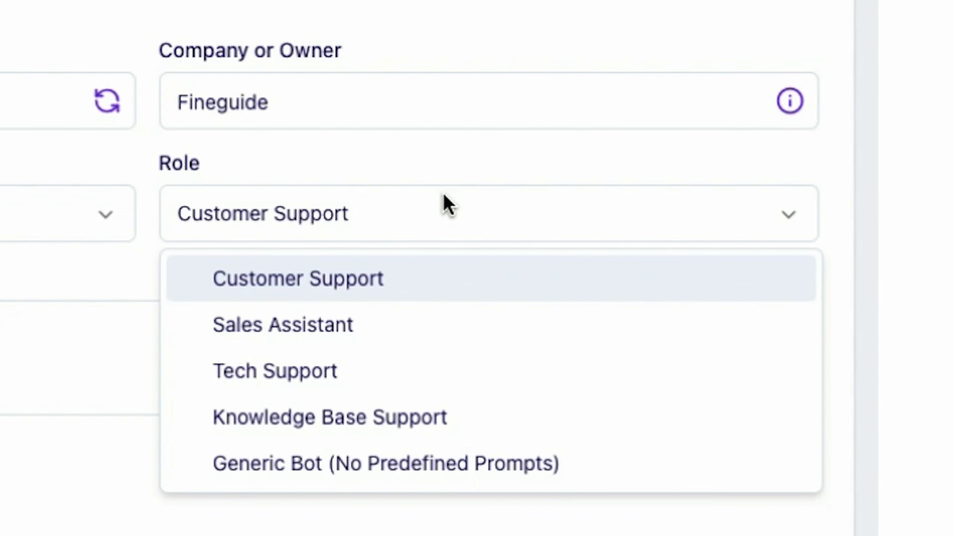
pyautogui.click(385, 463)
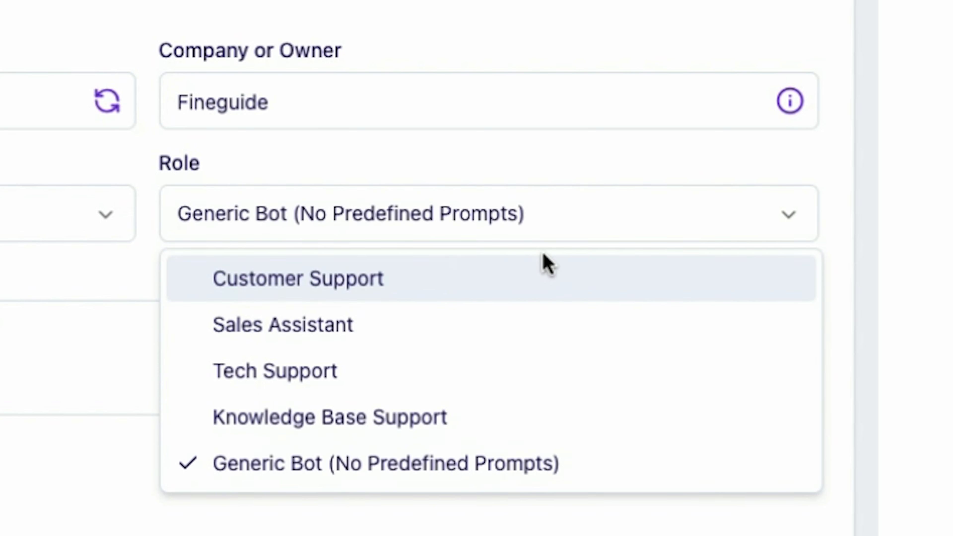
pyautogui.moveTo(528, 276)
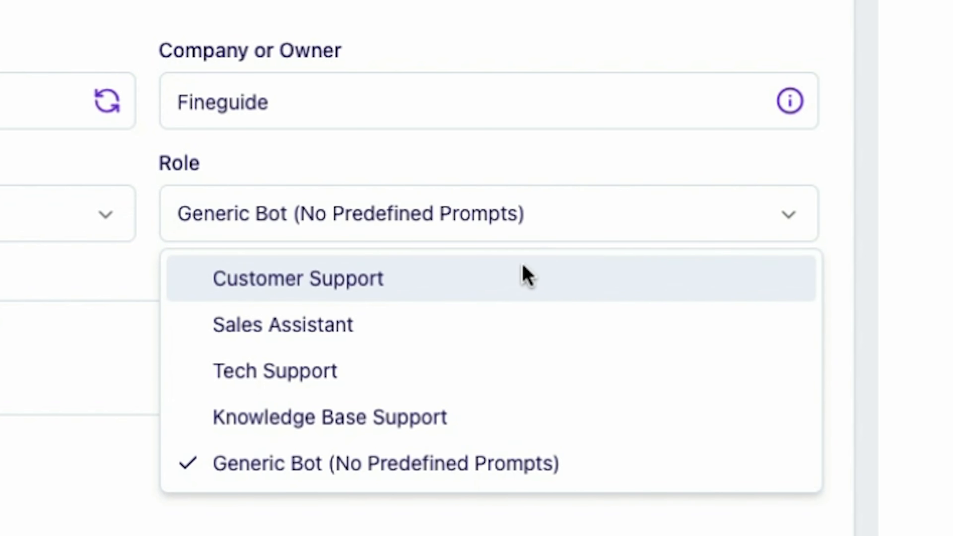
pyautogui.click(297, 278)
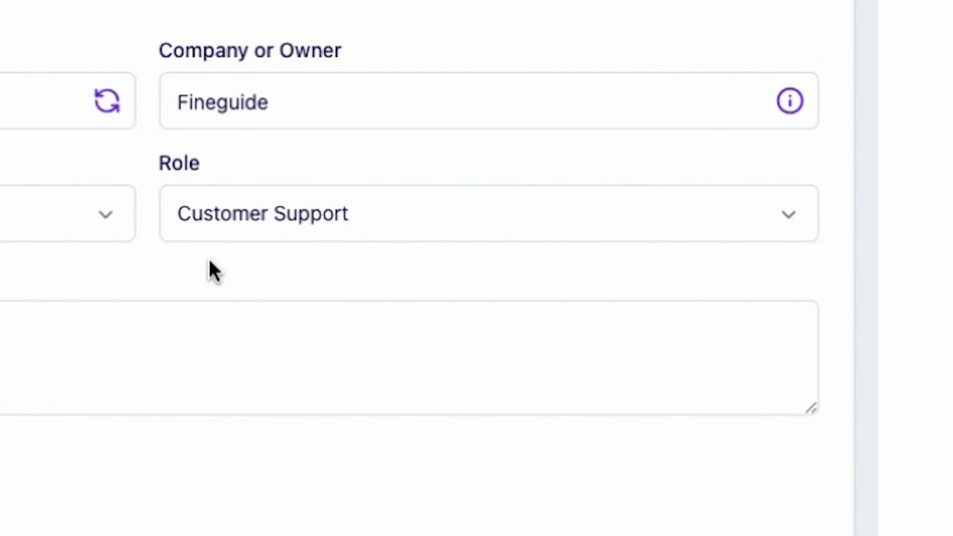
pyautogui.moveTo(252, 231)
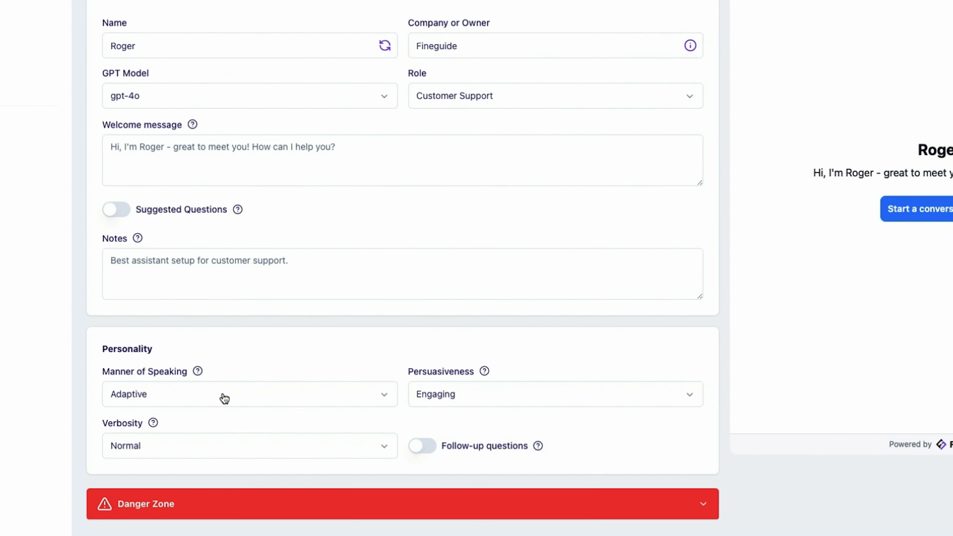
# Set Roger's manner of speaking to Shakespeare, leaving persuasiveness unchanged
pyautogui.click(225, 394)
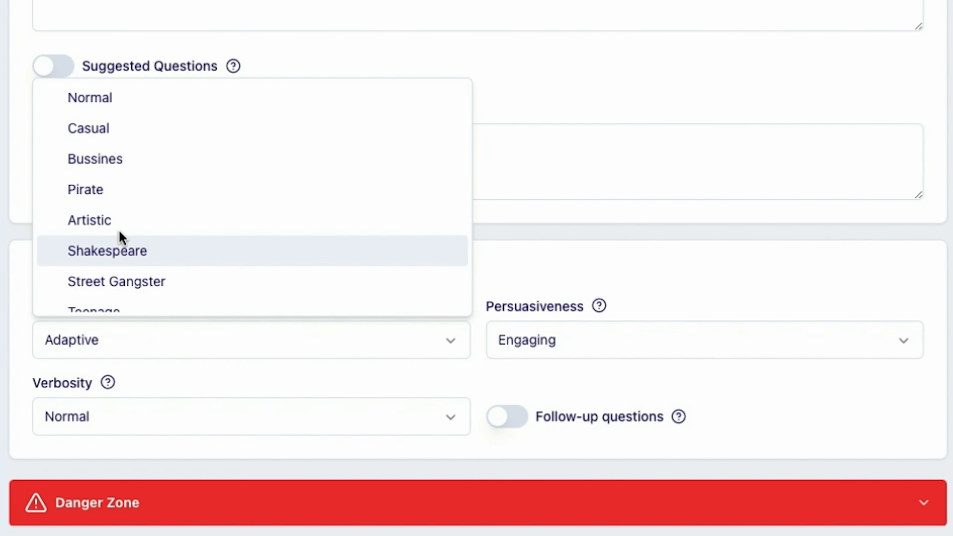
pyautogui.moveTo(170, 159)
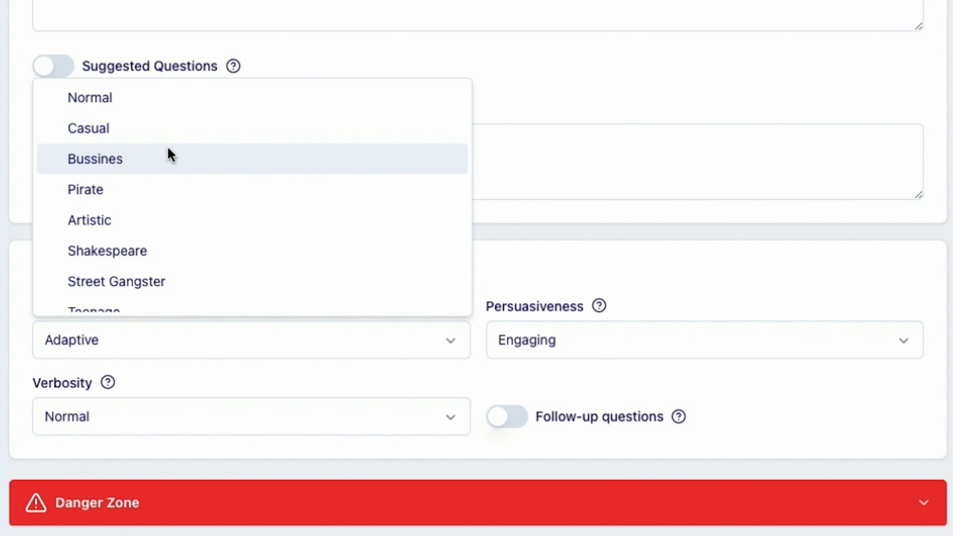
pyautogui.scroll(-3)
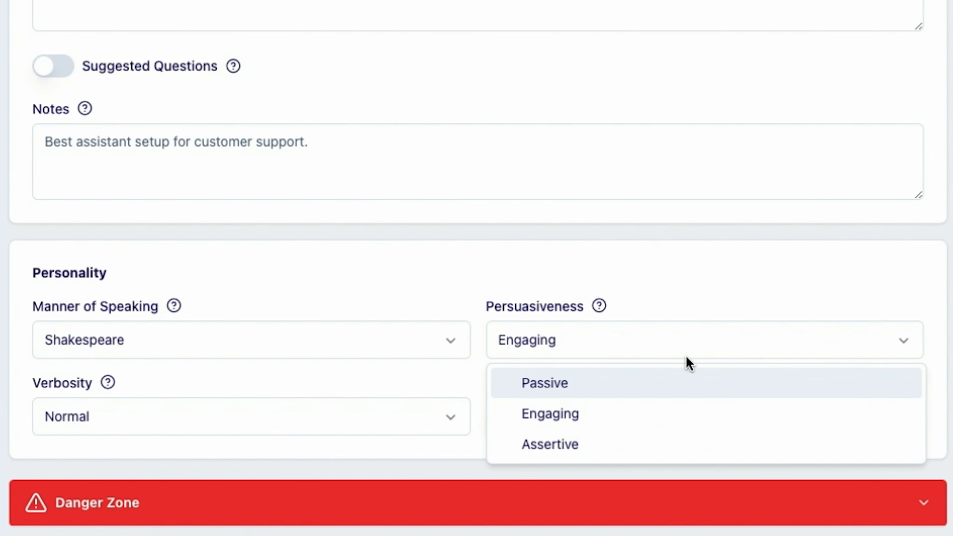
pyautogui.moveTo(687, 235)
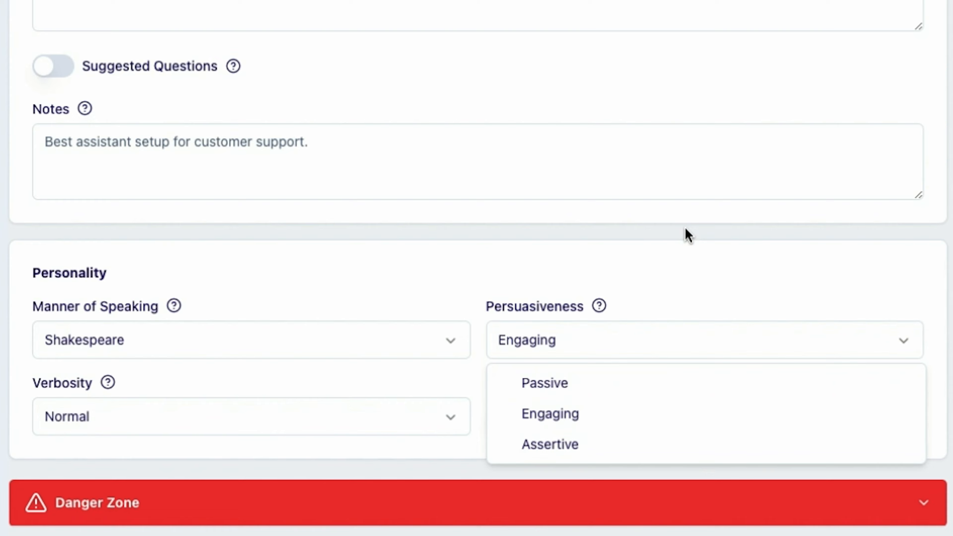
pyautogui.click(222, 48)
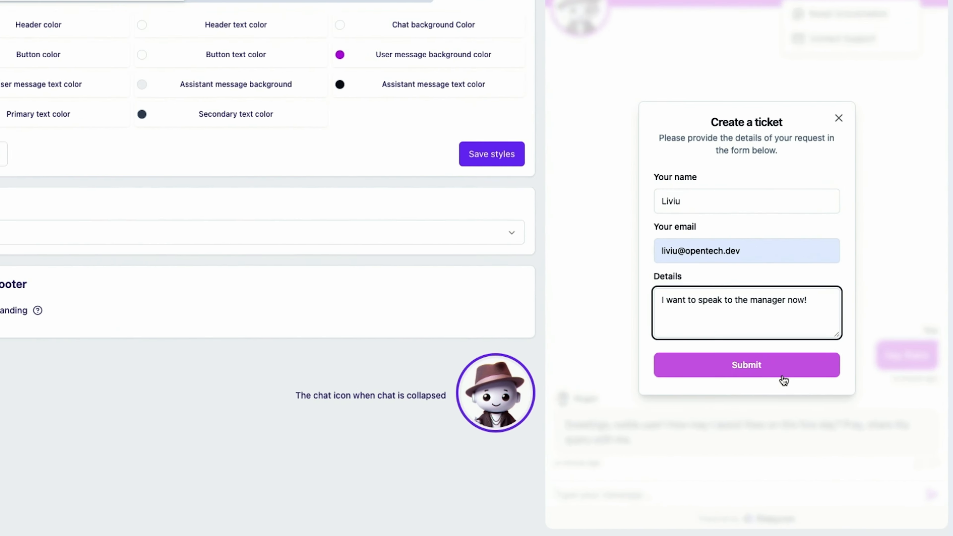
# Submit a Contact Support ticket 'I want to speak to the manager now!' from the chat preview
pyautogui.click(745, 364)
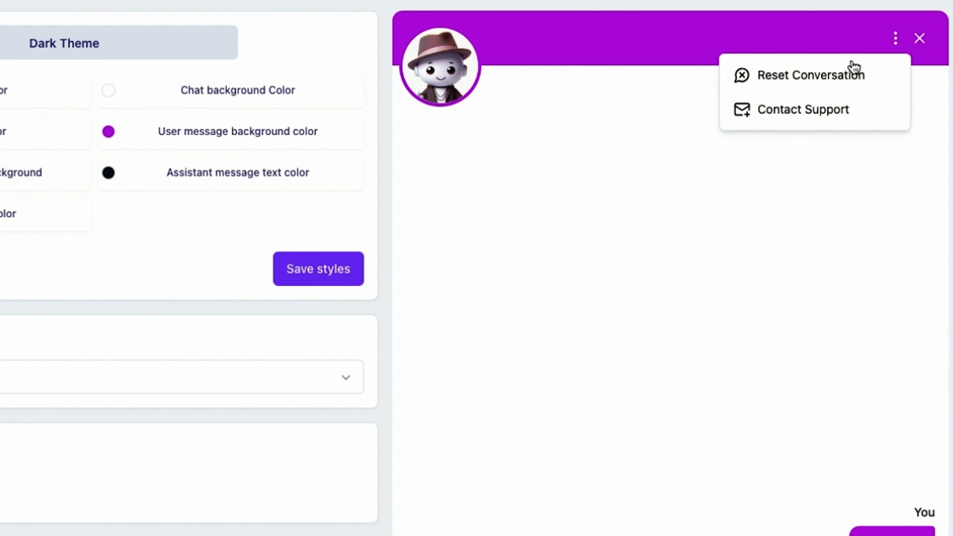
pyautogui.click(803, 109)
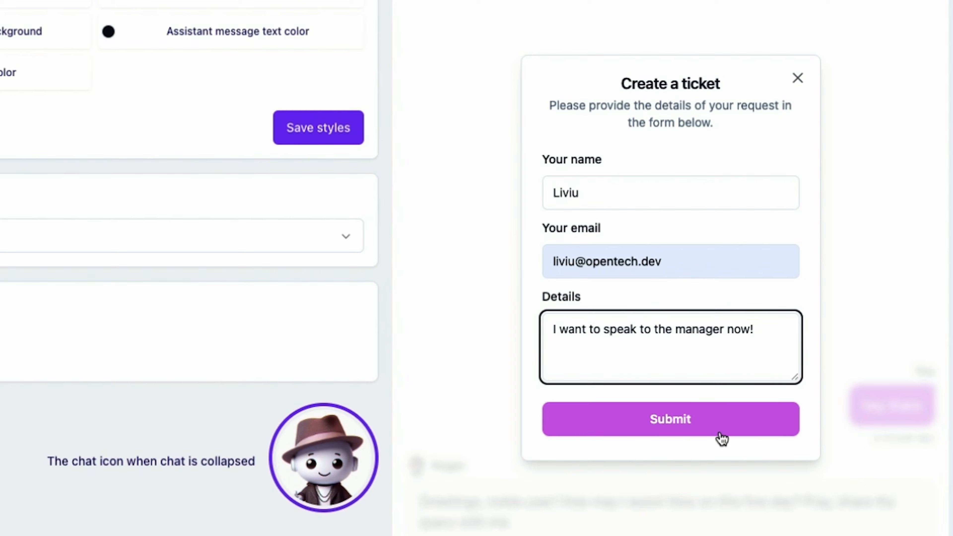
pyautogui.click(670, 419)
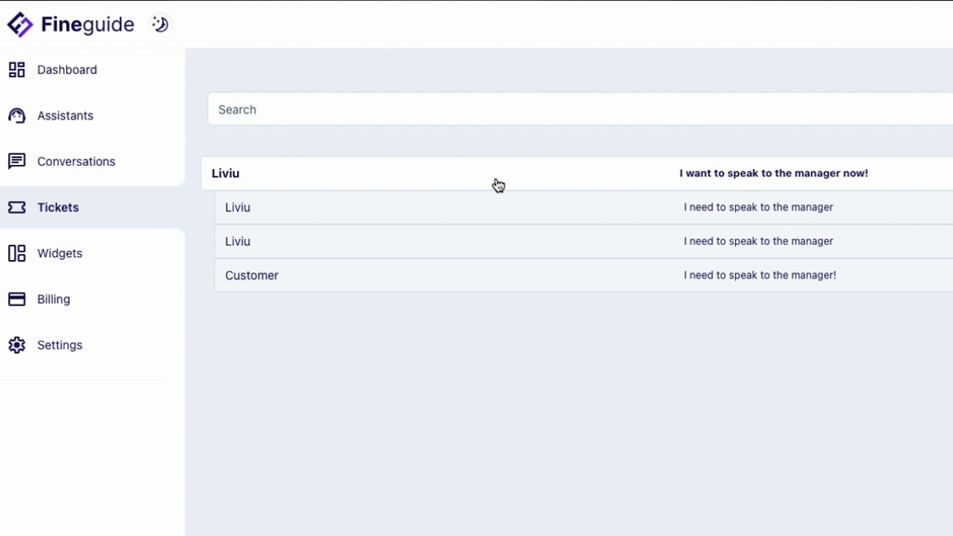
# Review the Helpscout and Zendesk integration settings, then go to the Widget Library
pyautogui.click(59, 344)
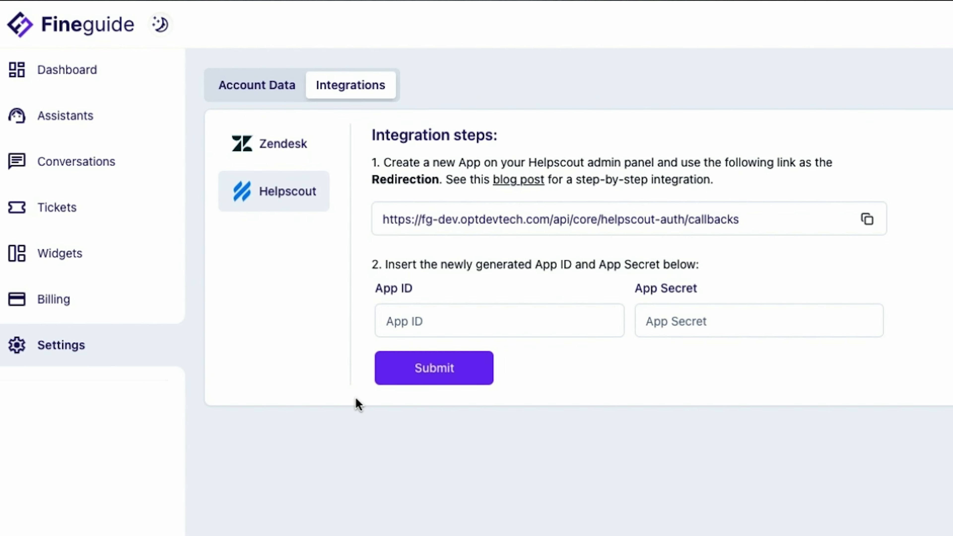
pyautogui.moveTo(273, 143)
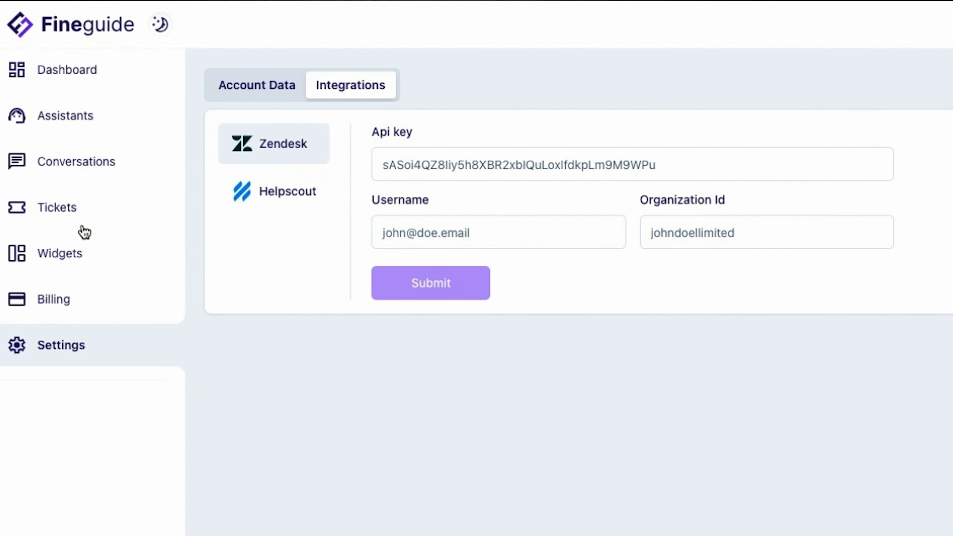
pyautogui.click(56, 207)
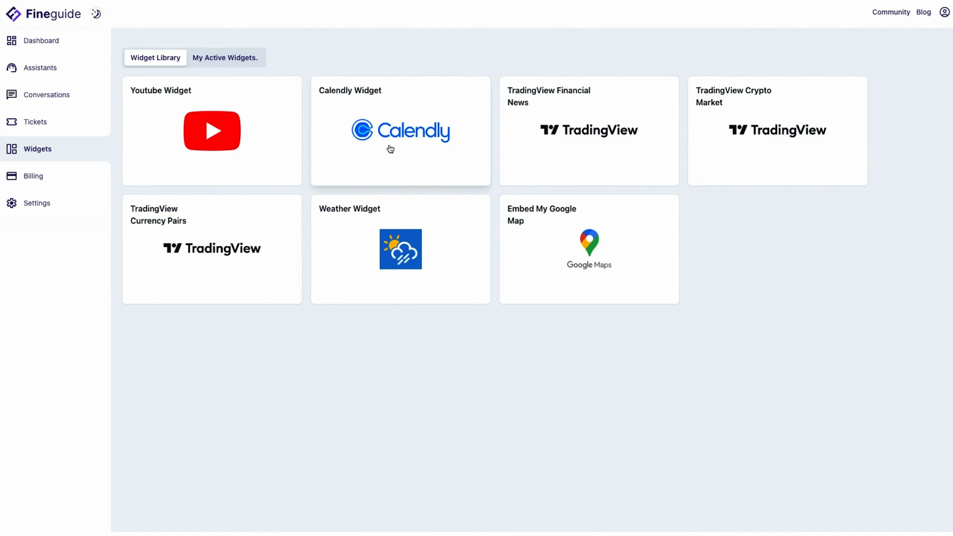
# Set up a Calendly widget named 'Fineguide appointment' assigned to Roger
pyautogui.click(400, 131)
pyautogui.write('Fineguide')
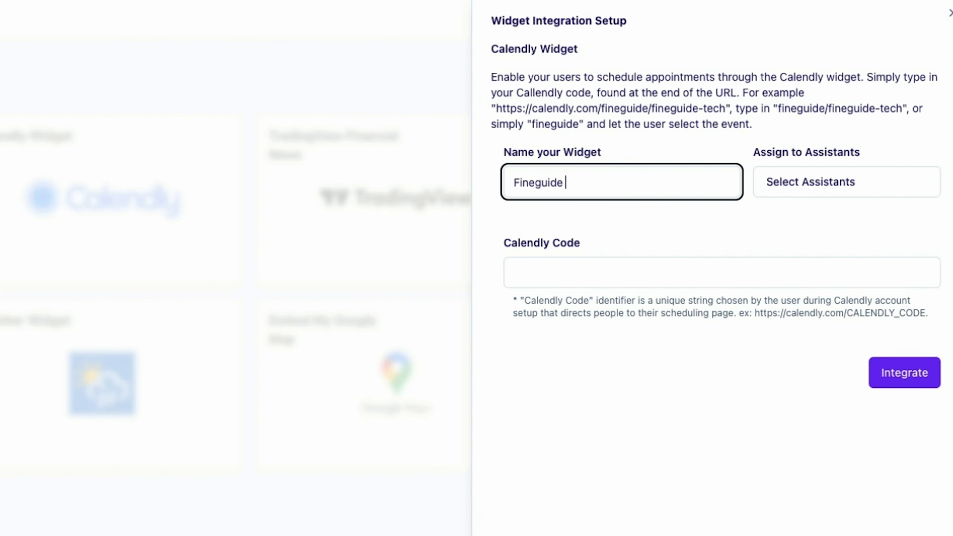
pyautogui.write('appointment')
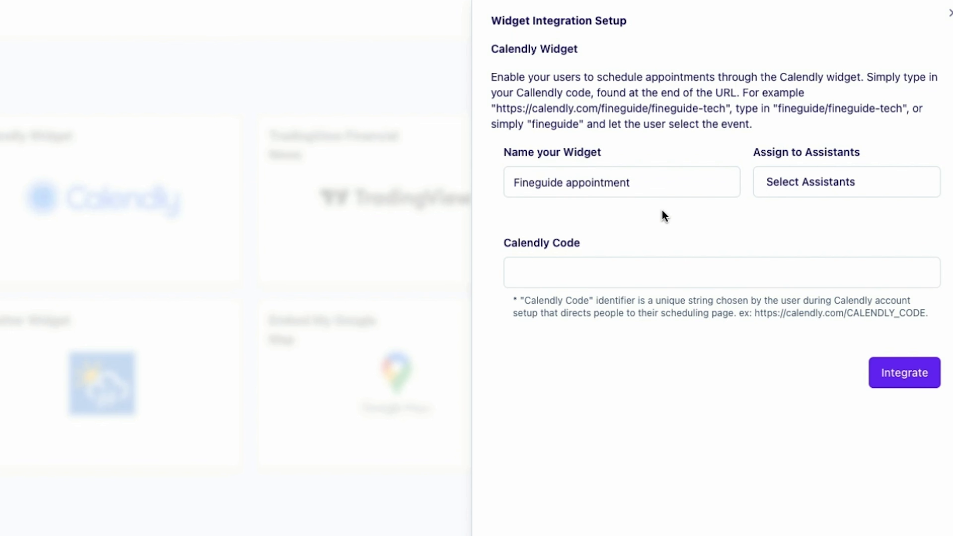
pyautogui.click(844, 182)
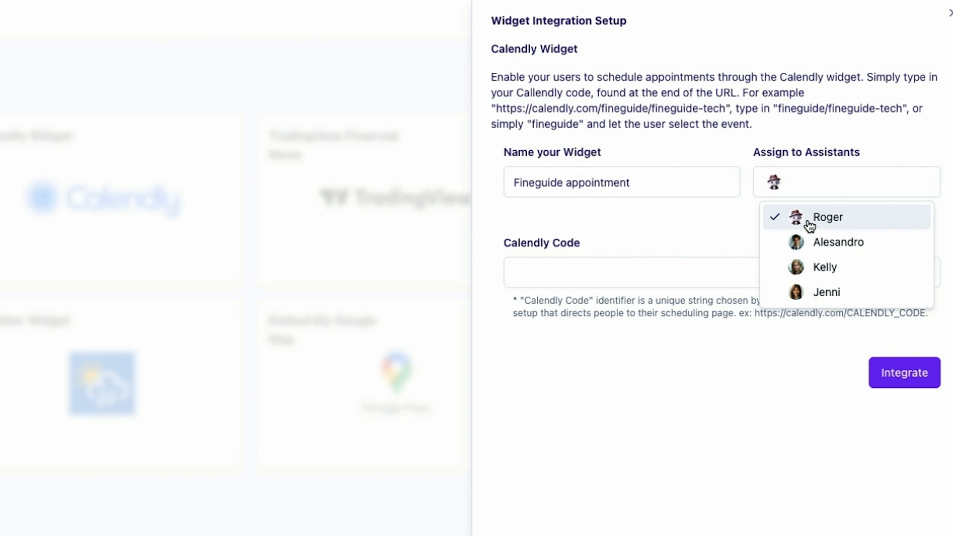